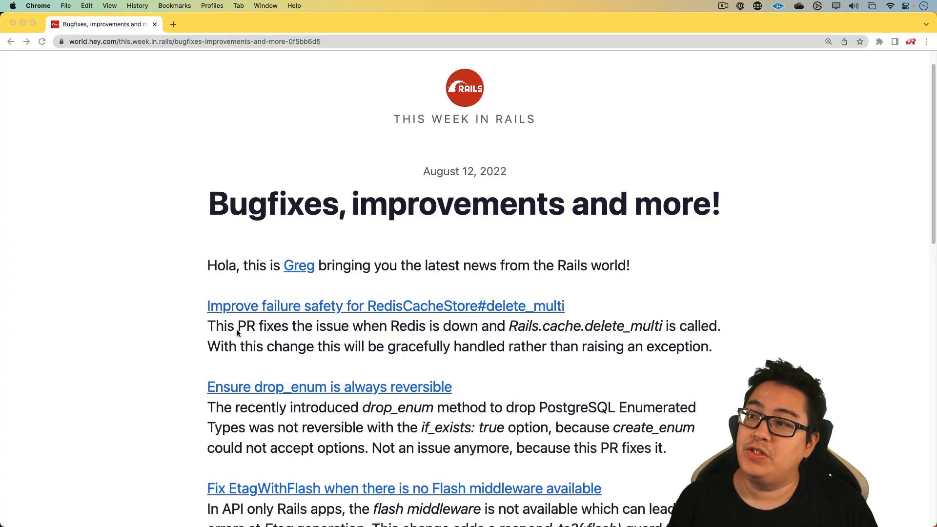
pyautogui.moveTo(250, 317)
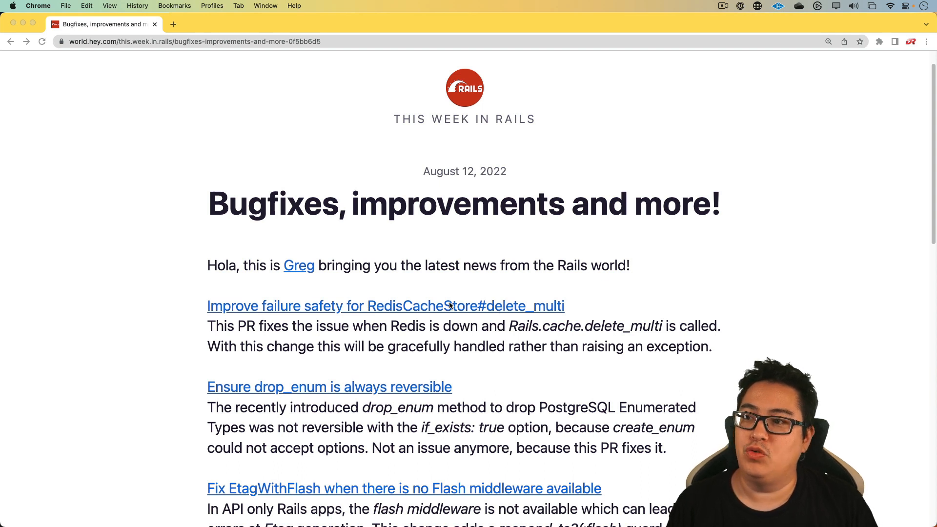
pyautogui.moveTo(531, 327)
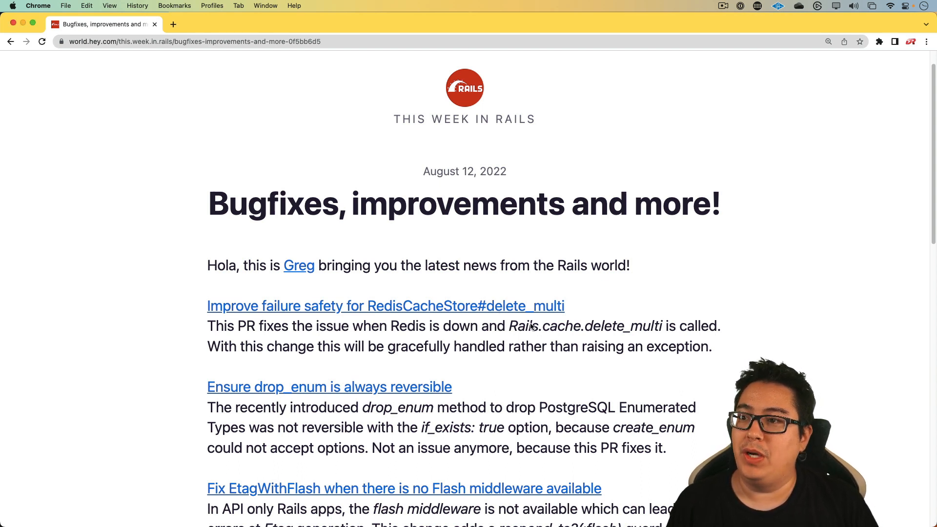
# Highlight the Rails.cache.delete_multi method name in the first newsletter item
pyautogui.doubleClick(587, 326)
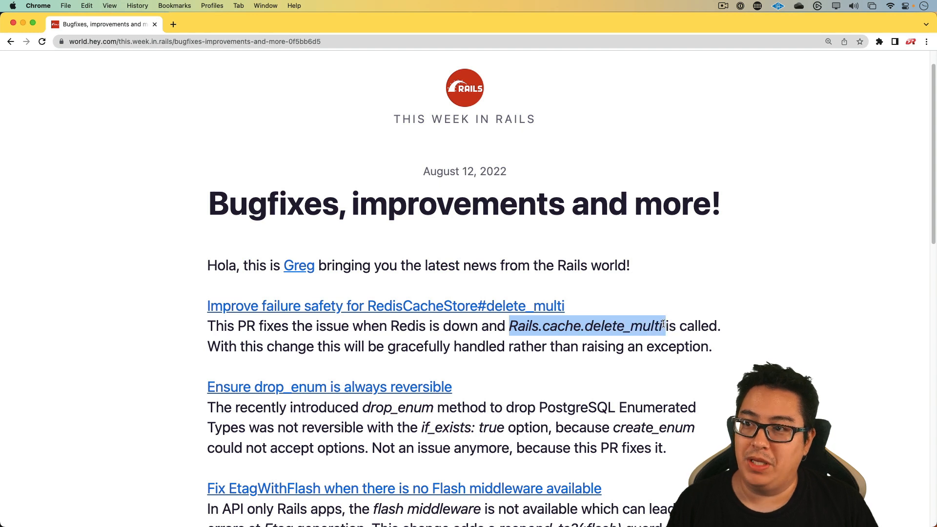
pyautogui.moveTo(634, 314)
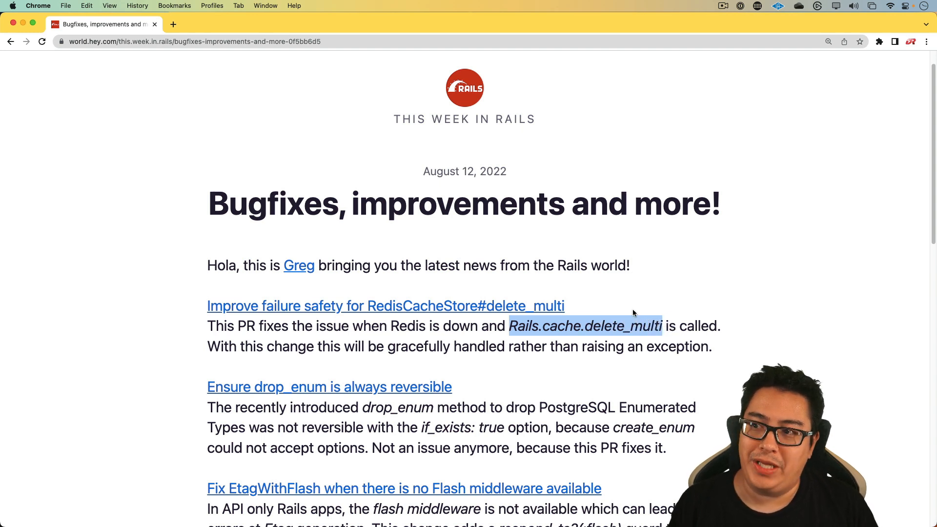
pyautogui.moveTo(494, 306)
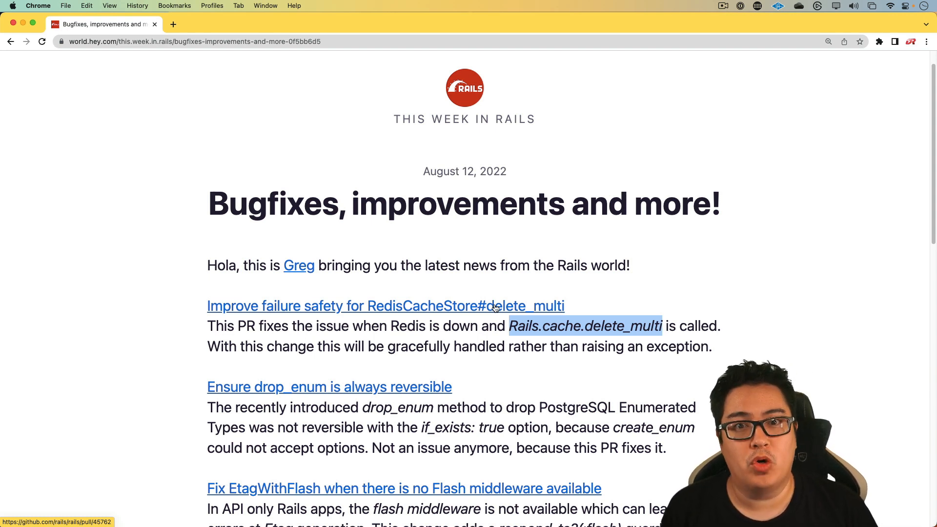
pyautogui.scroll(-3)
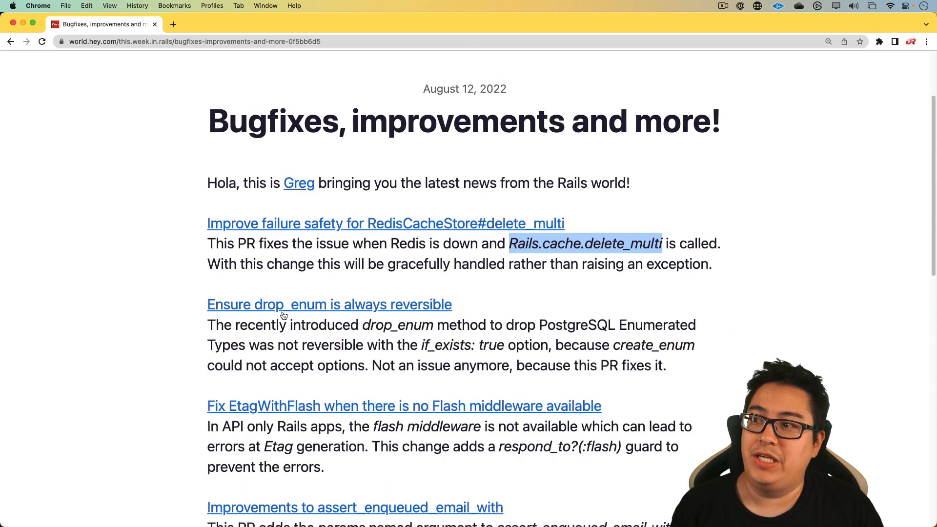
pyautogui.moveTo(286, 315)
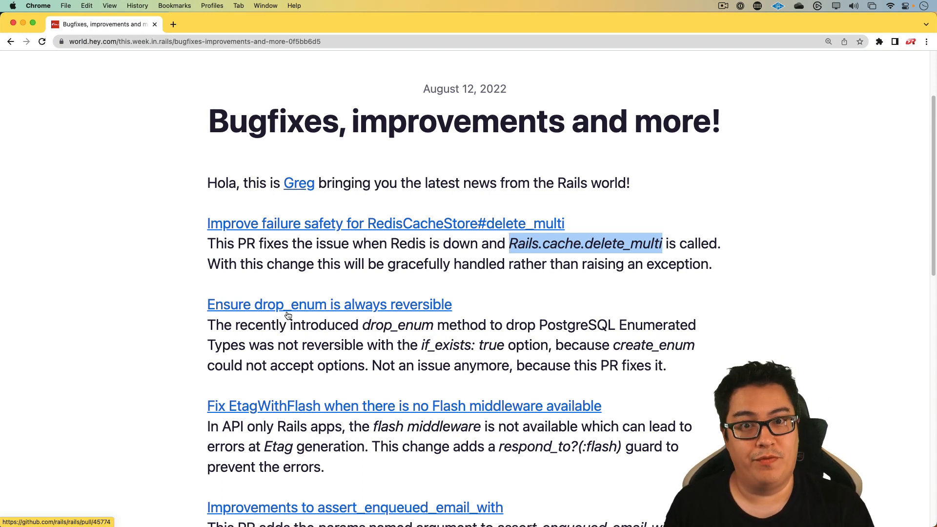
pyautogui.scroll(-3)
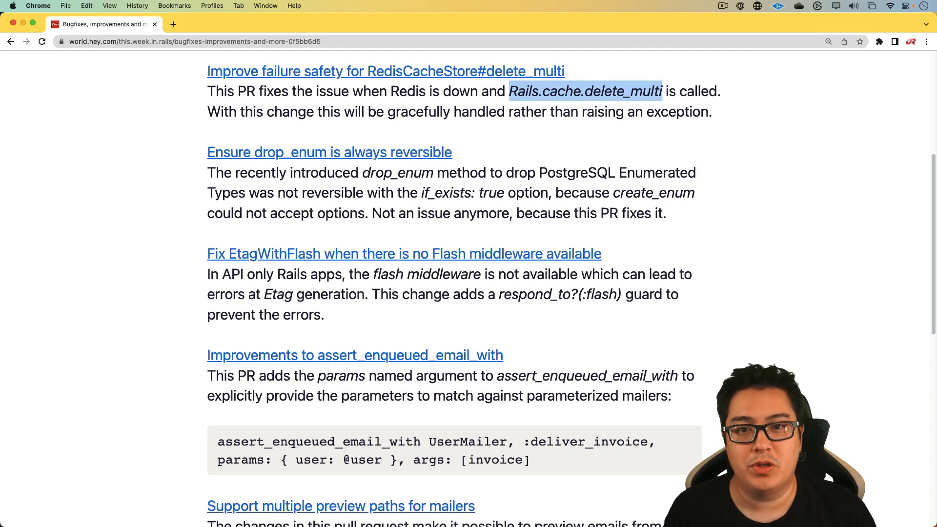
pyautogui.scroll(-3)
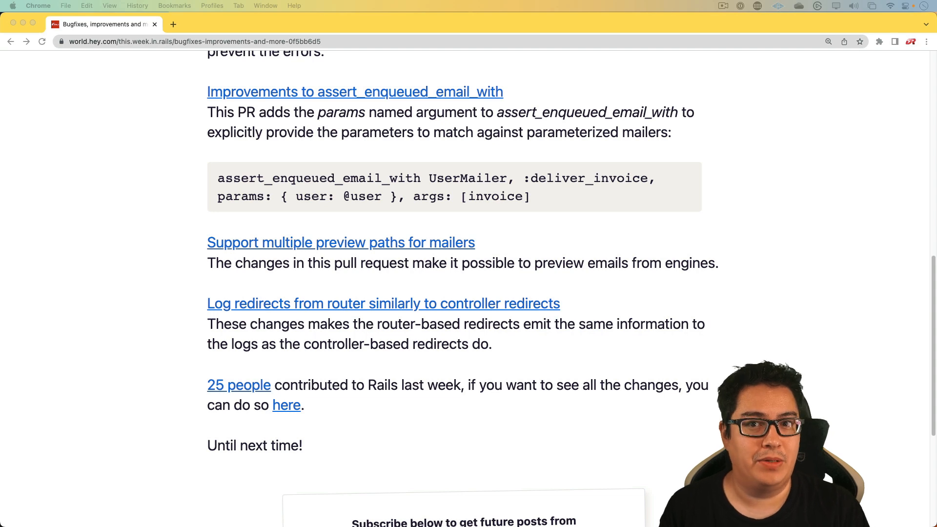
# Open PR #45752 for assert_enqueued_email_with and highlight the assertion in its example code
pyautogui.click(354, 91)
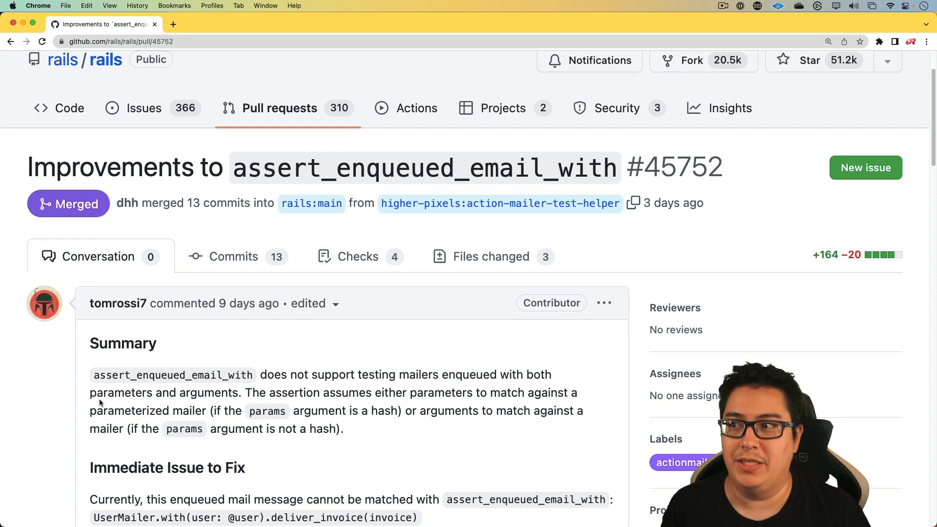
pyautogui.scroll(-3)
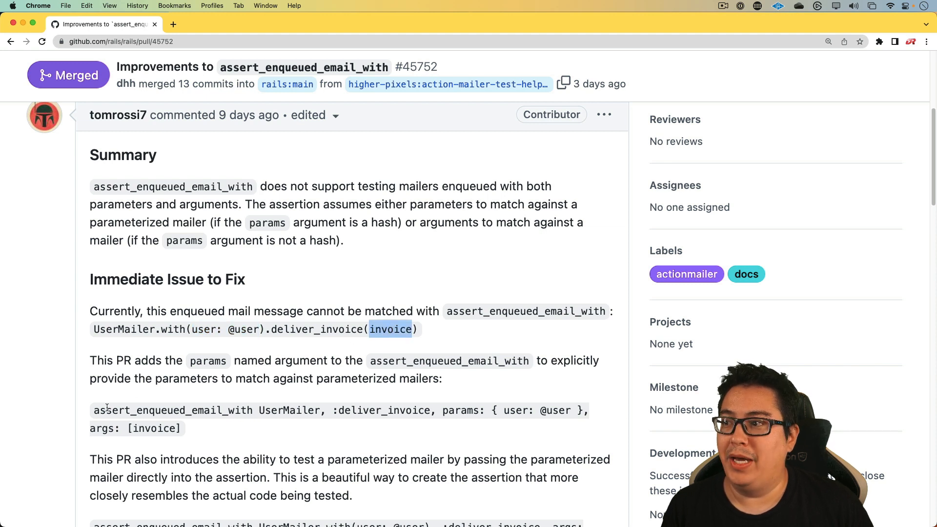
pyautogui.doubleClick(172, 410)
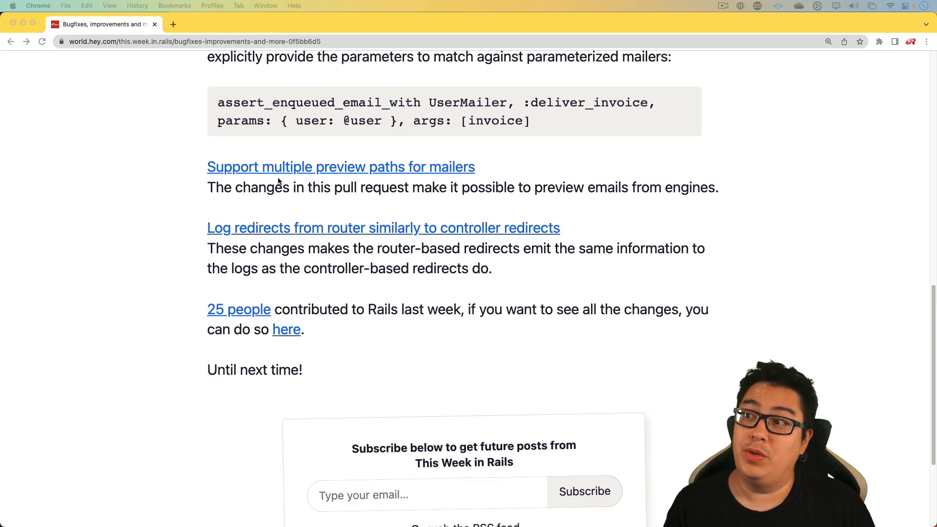
pyautogui.moveTo(276, 176)
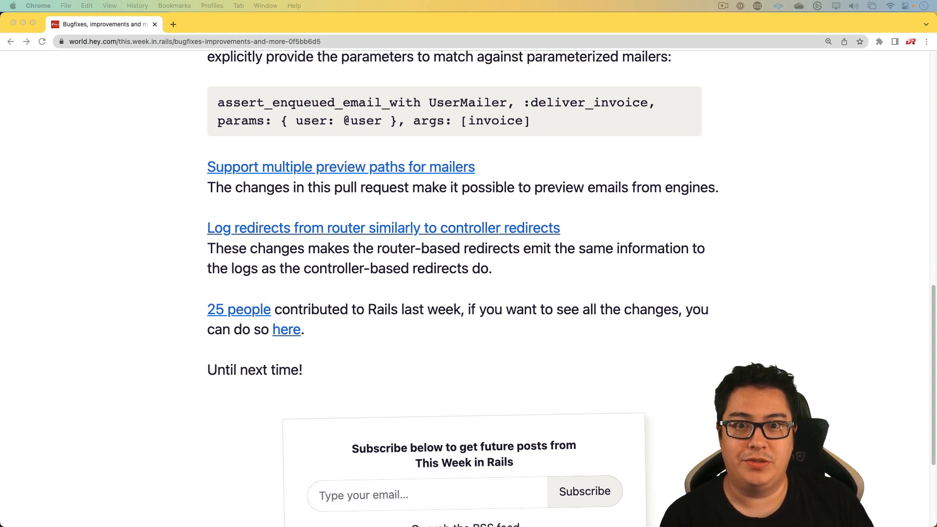
pyautogui.moveTo(459, 328)
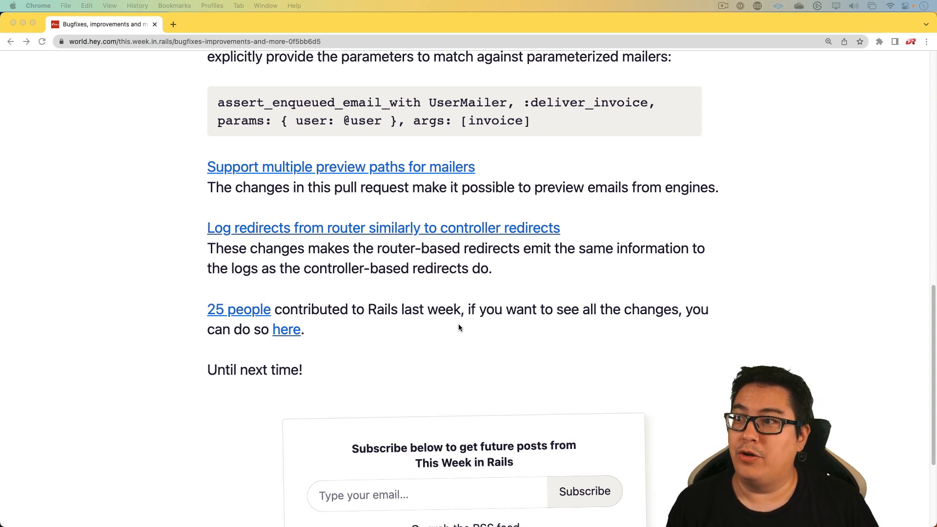
pyautogui.moveTo(384, 238)
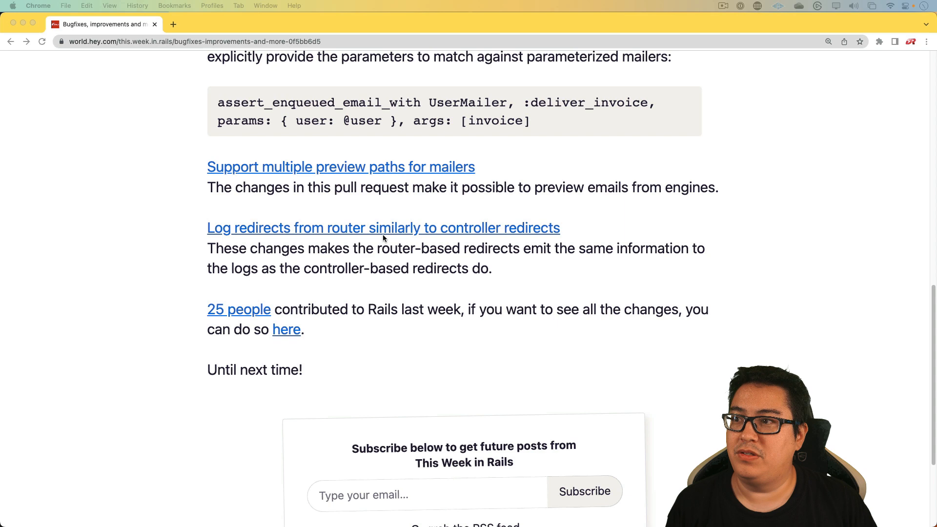
# Follow the 'Log redirects from router similarly to controller redirects' link
pyautogui.click(382, 227)
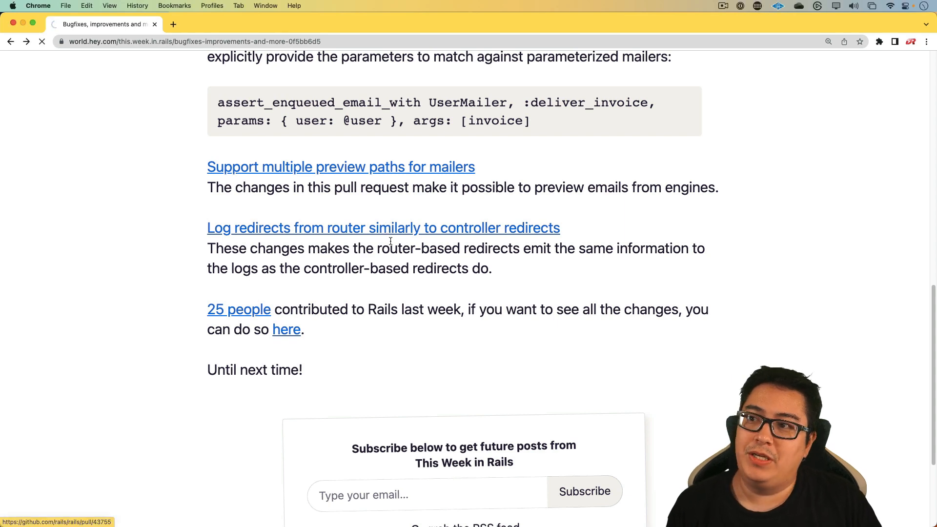
# Open PR #43755 and highlight the redirect action, root redirect route and initial GET log entry
pyautogui.click(383, 227)
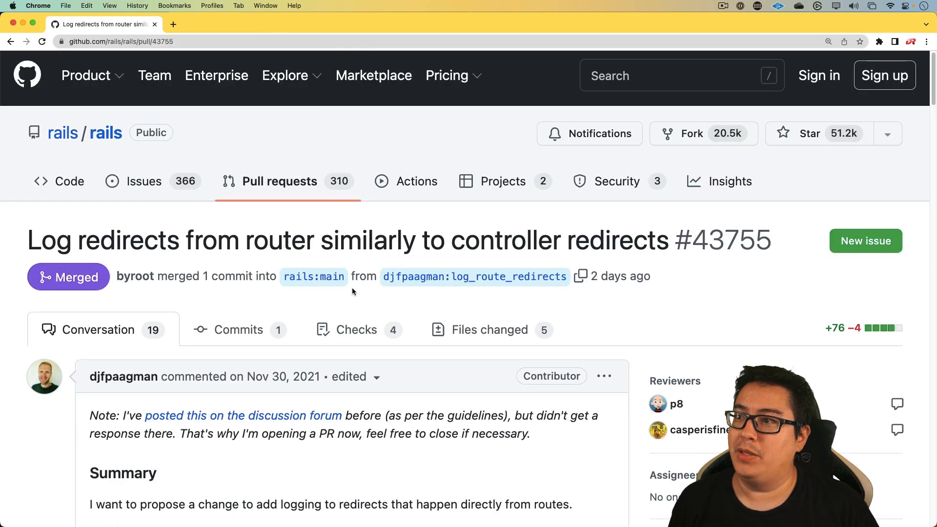
pyautogui.scroll(-3)
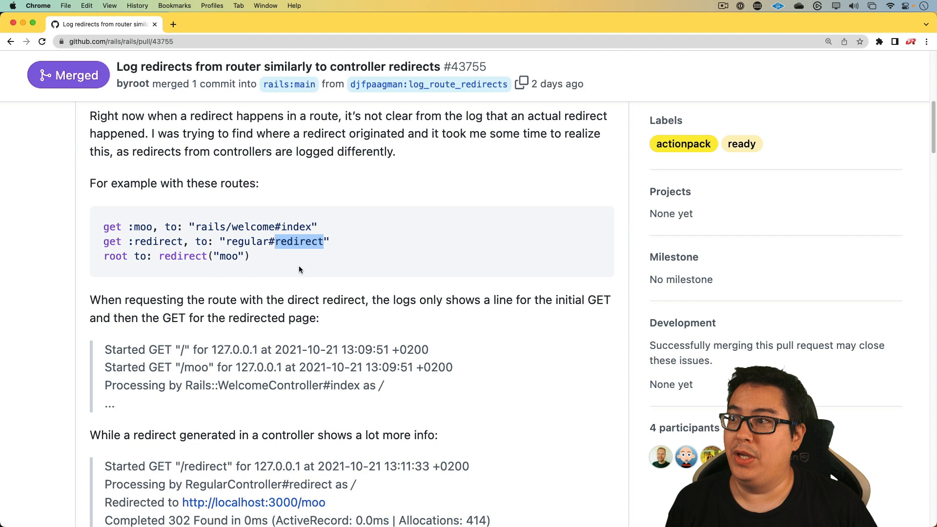
pyautogui.doubleClick(115, 256)
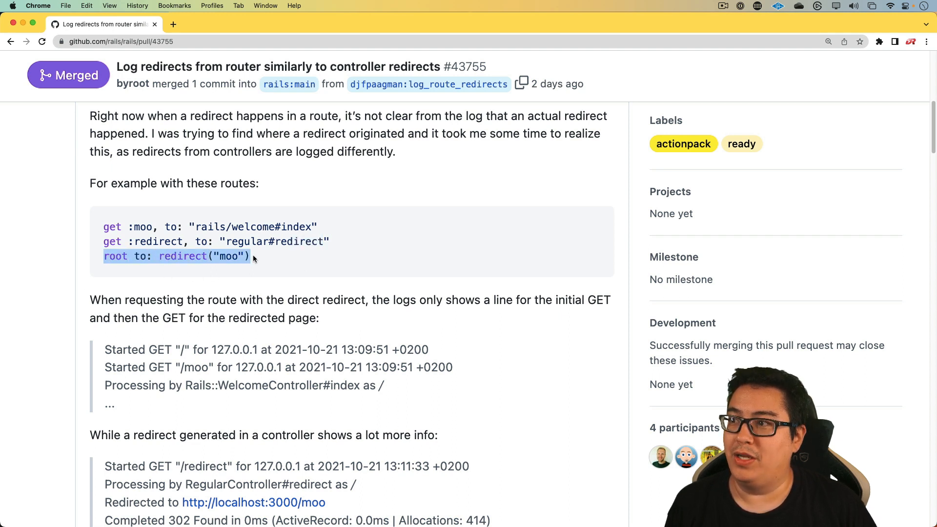
pyautogui.click(193, 350)
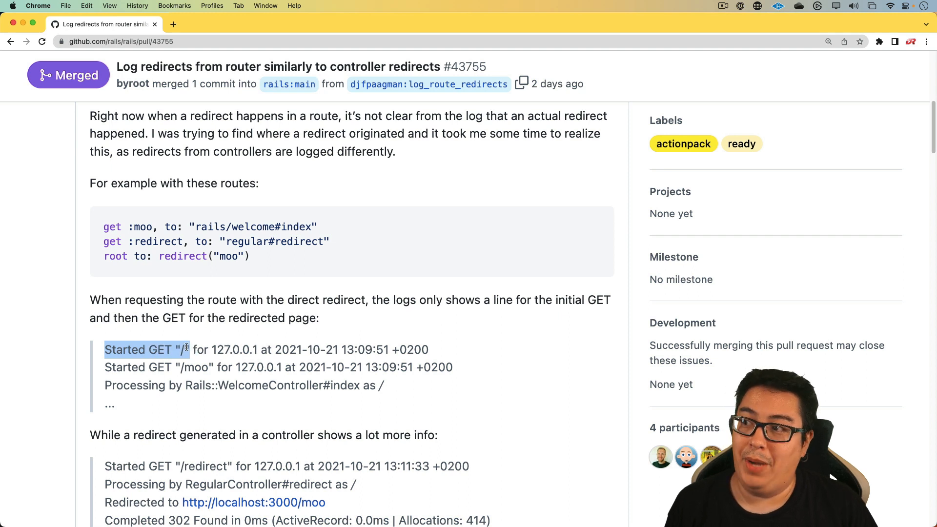
pyautogui.doubleClick(182, 256)
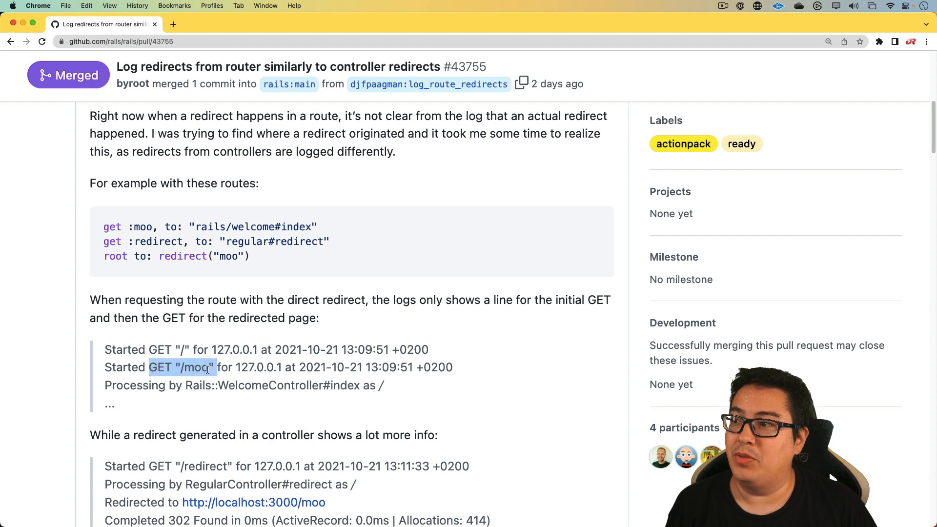
# Read down the PR description to the new redirect log output
pyautogui.scroll(-3)
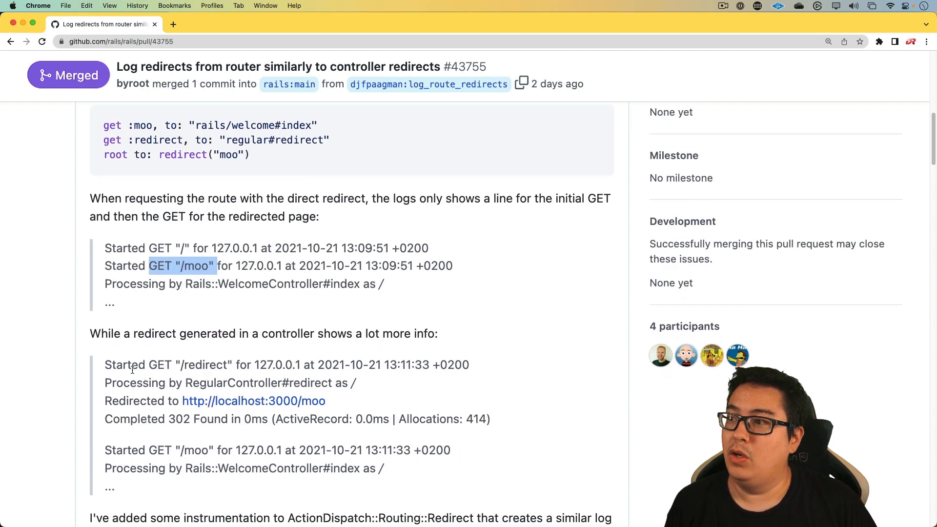
pyautogui.scroll(-3)
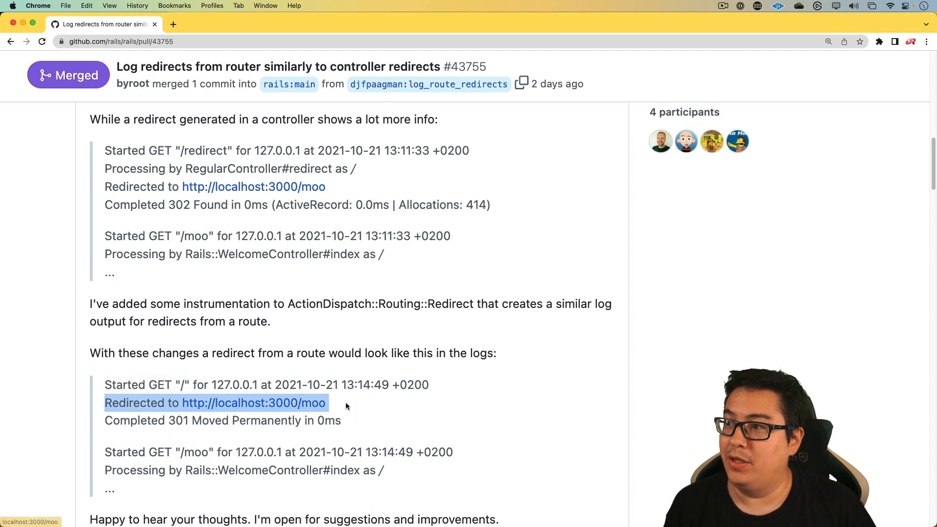
pyautogui.moveTo(339, 408)
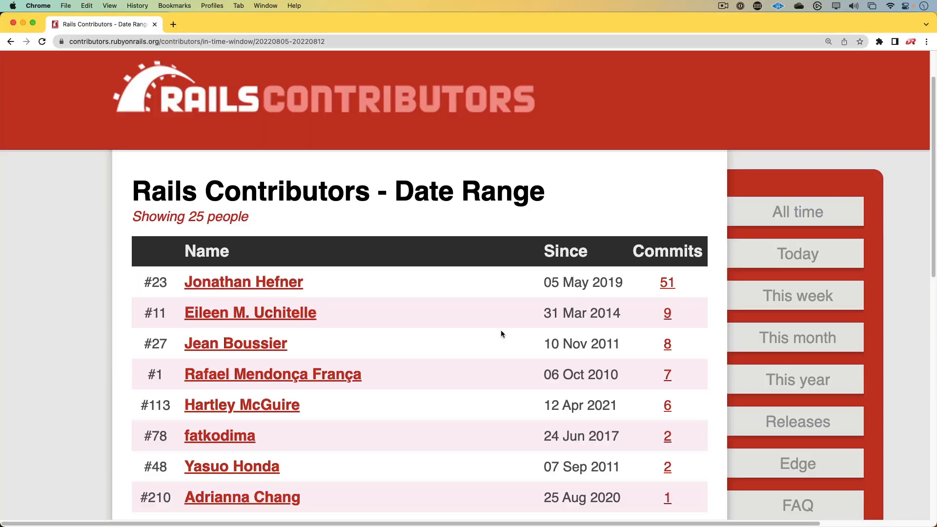
pyautogui.scroll(-3)
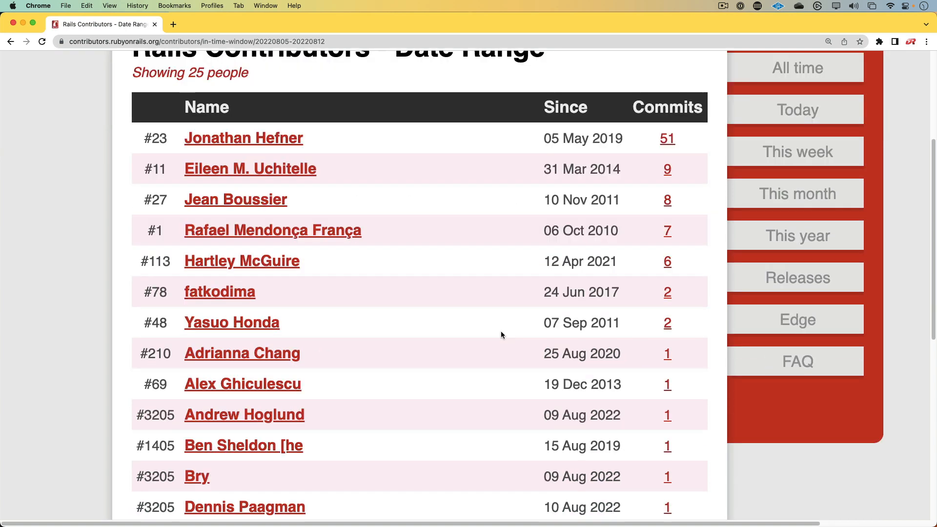
pyautogui.scroll(-3)
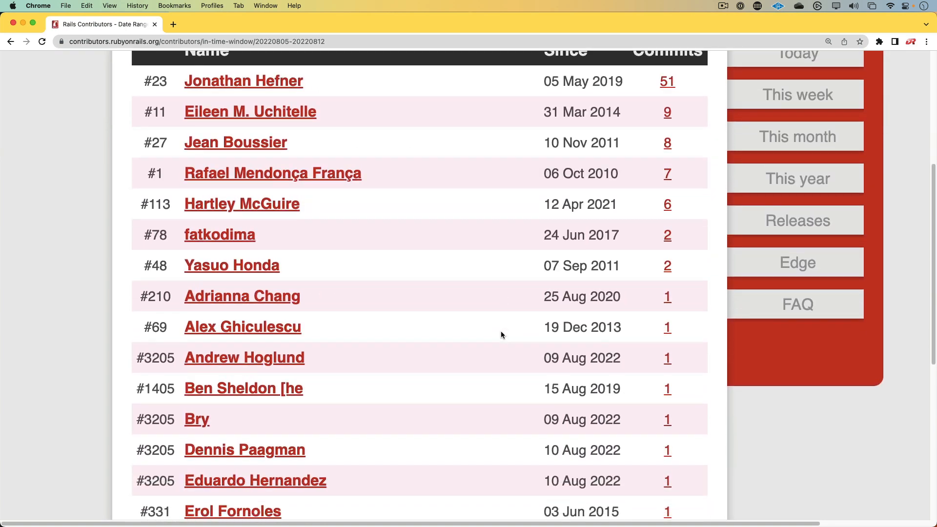
pyautogui.scroll(-3)
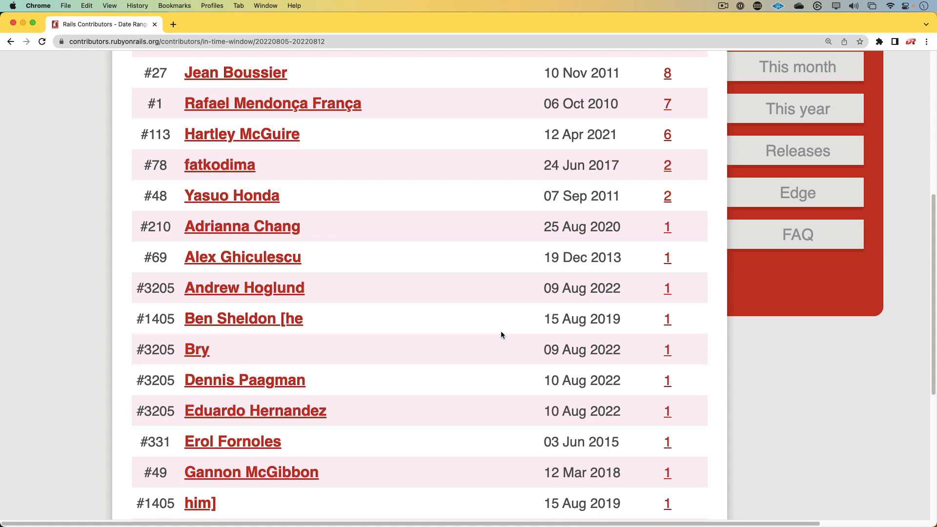
pyautogui.scroll(-3)
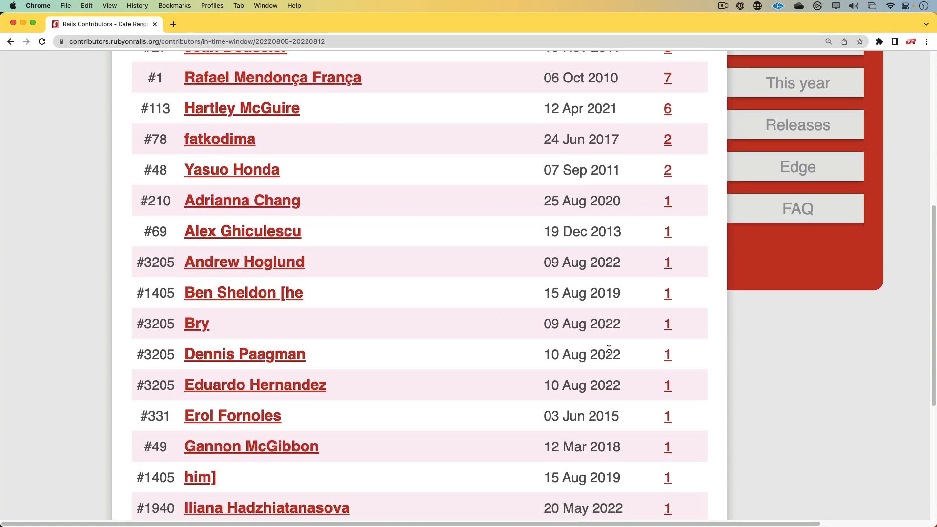
pyautogui.scroll(-3)
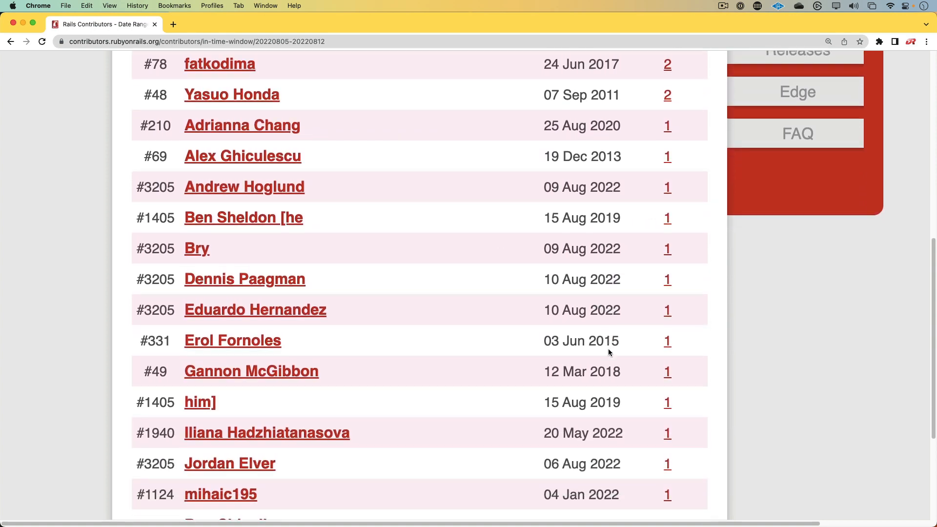
pyautogui.scroll(-3)
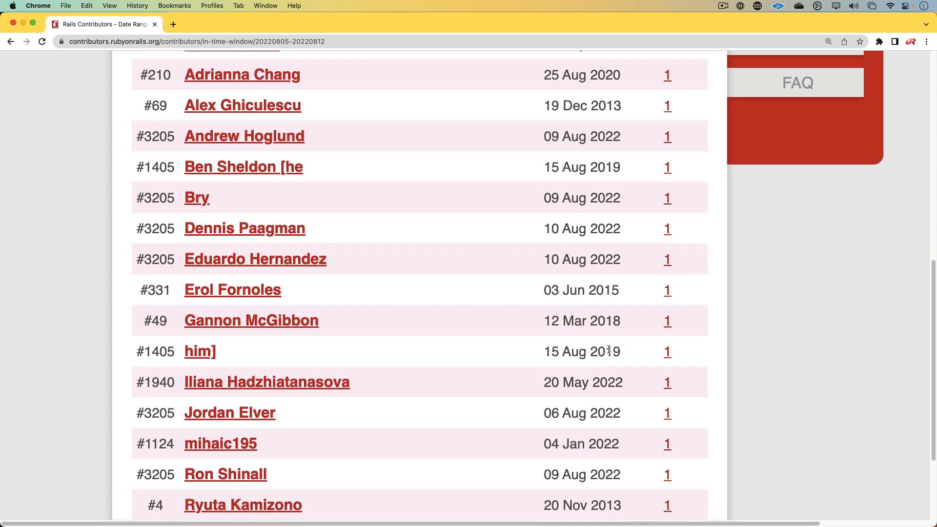
pyautogui.scroll(-3)
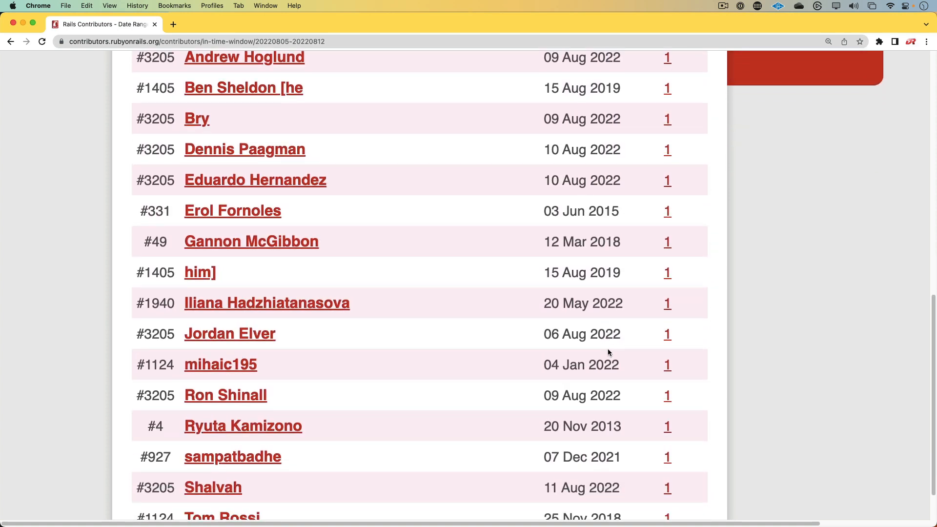
pyautogui.scroll(-3)
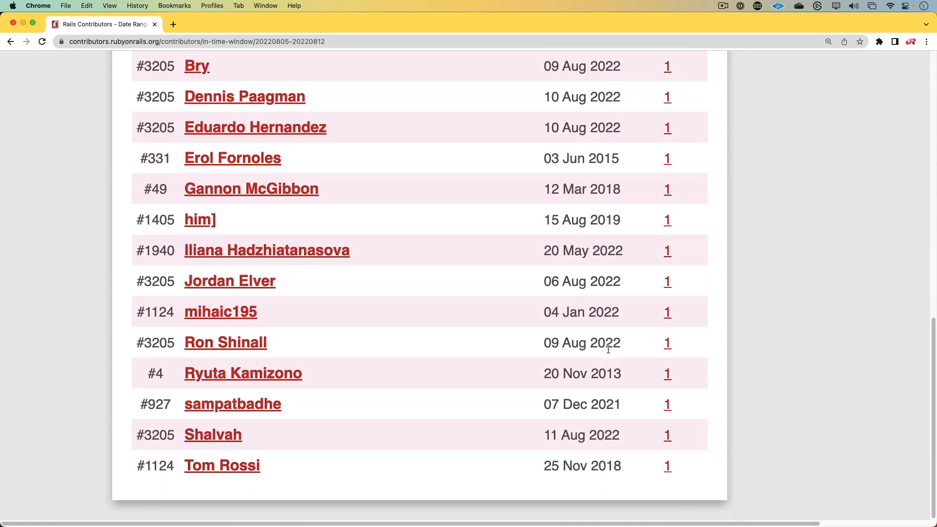